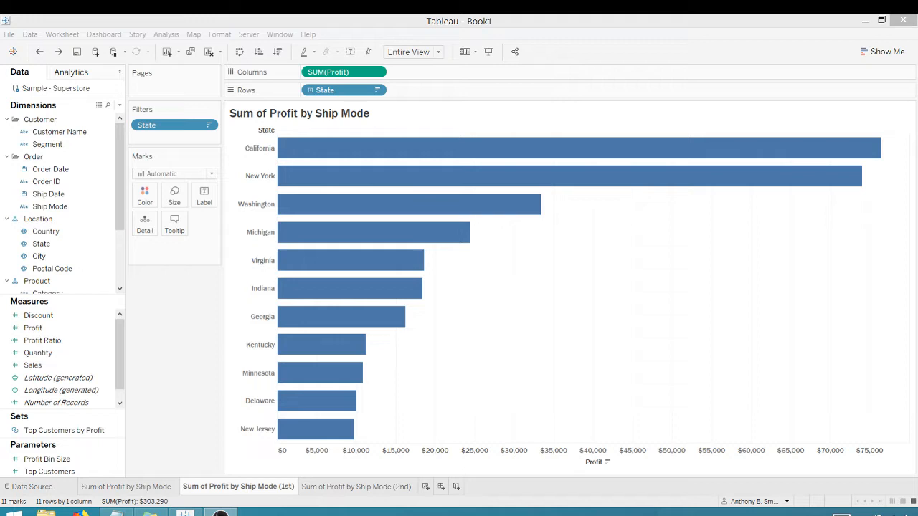
mouse_move(313, 373)
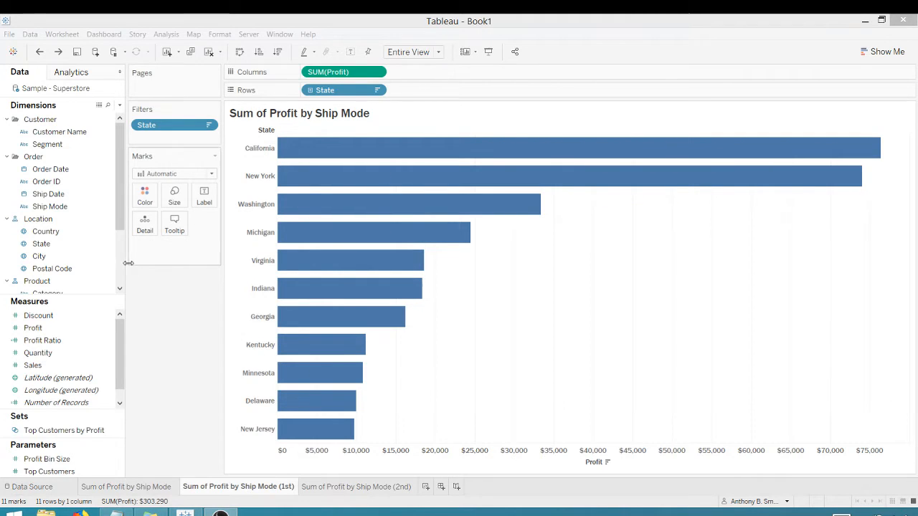
Step: Colour the profit bars by Ship Mode so each state's bar stacks into ship-mode segments
click(37, 218)
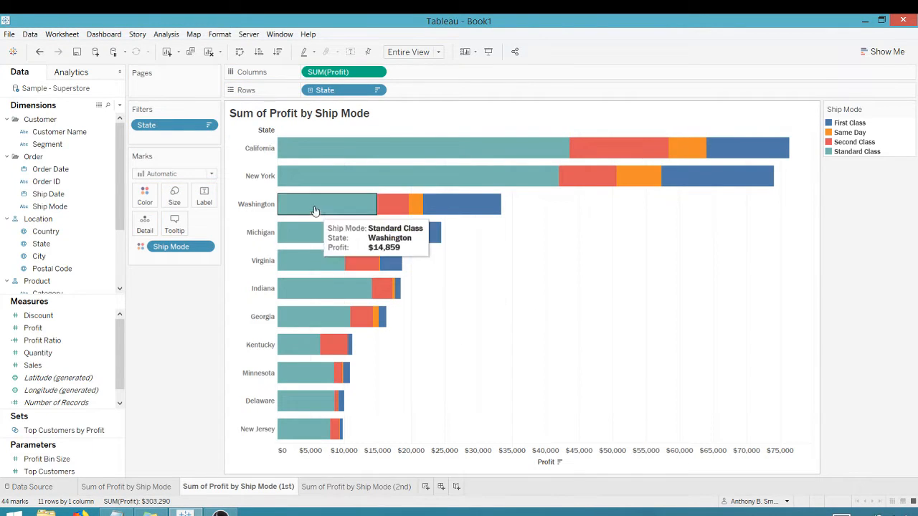
mouse_move(433, 149)
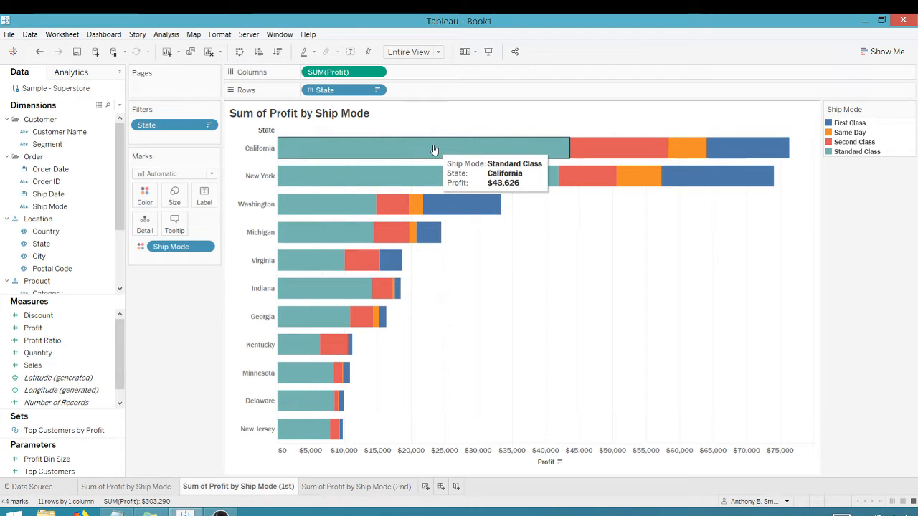
mouse_move(637, 150)
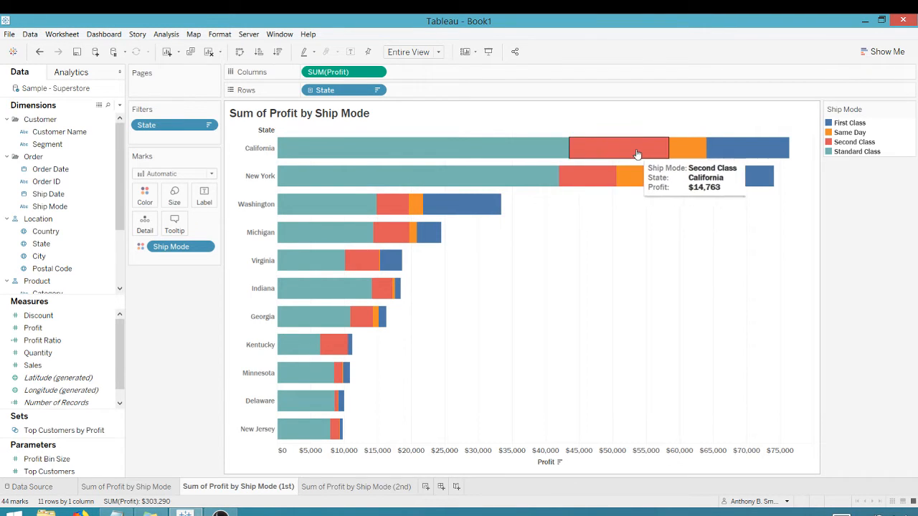
mouse_move(571, 153)
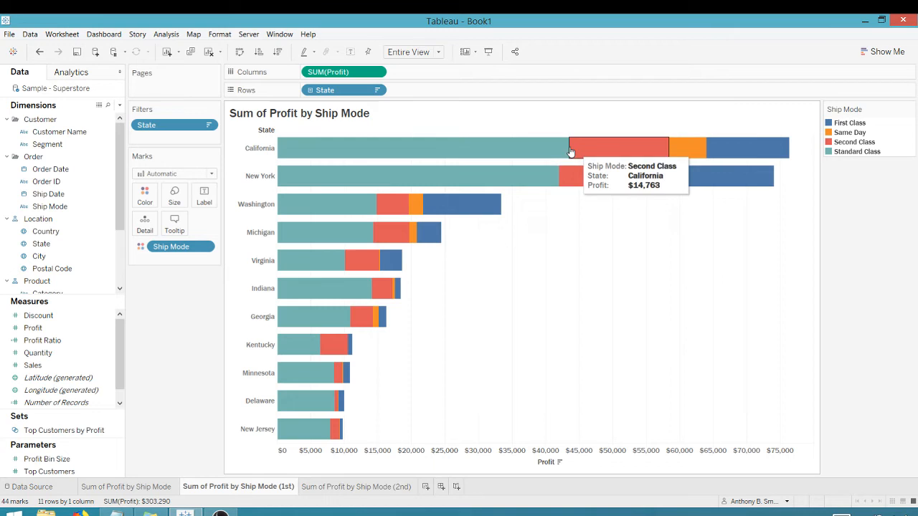
mouse_move(152, 391)
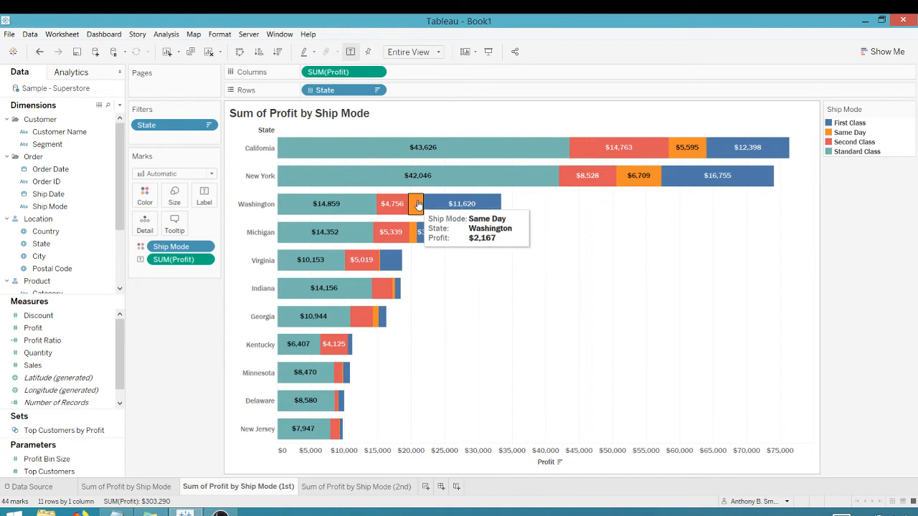
mouse_move(473, 204)
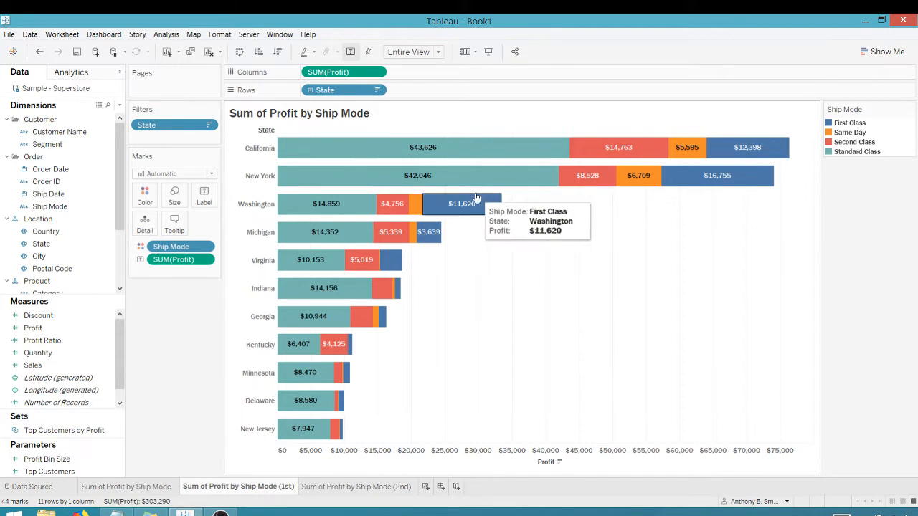
mouse_move(514, 207)
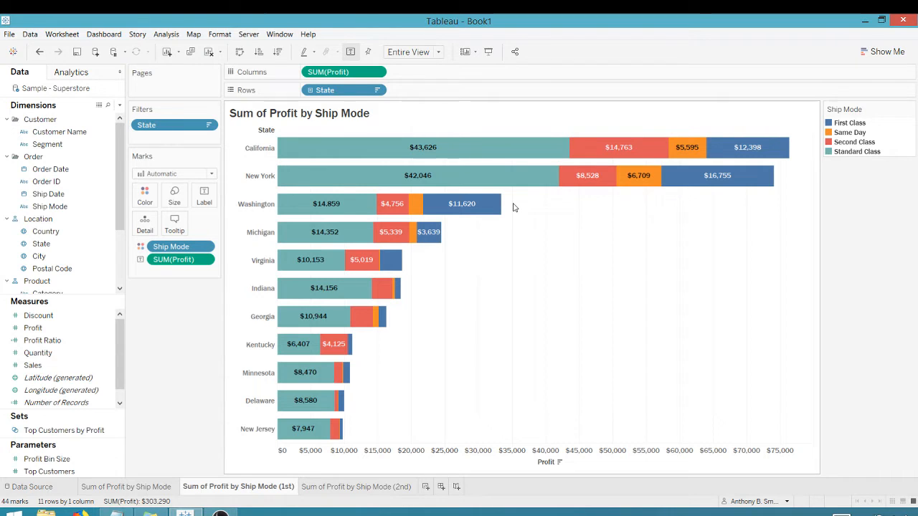
mouse_move(528, 476)
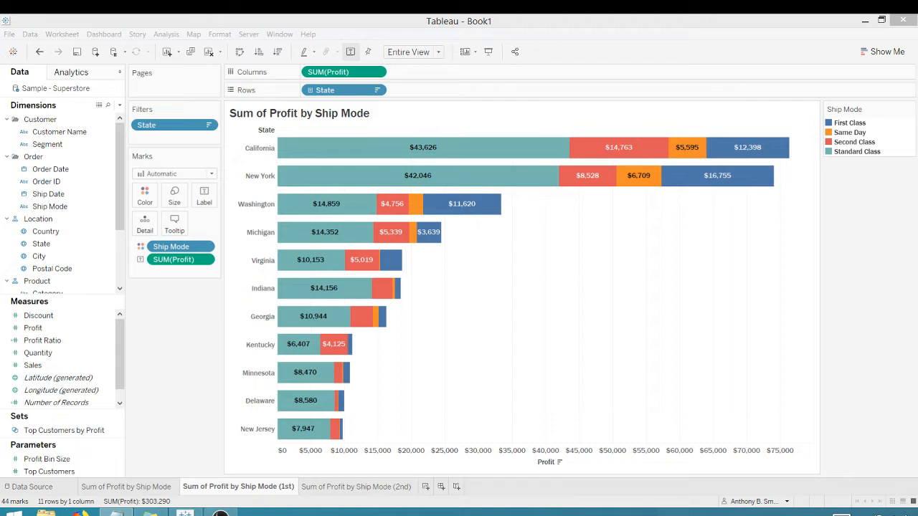
mouse_move(499, 333)
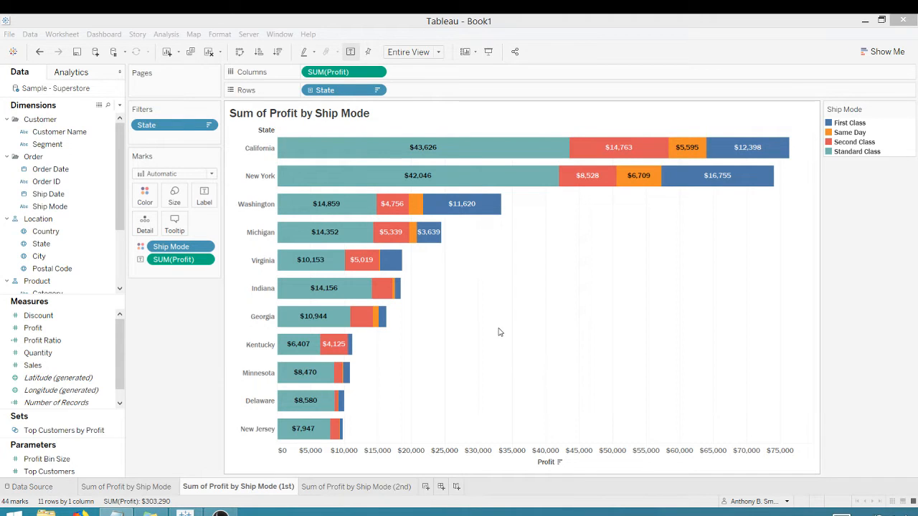
mouse_move(499, 328)
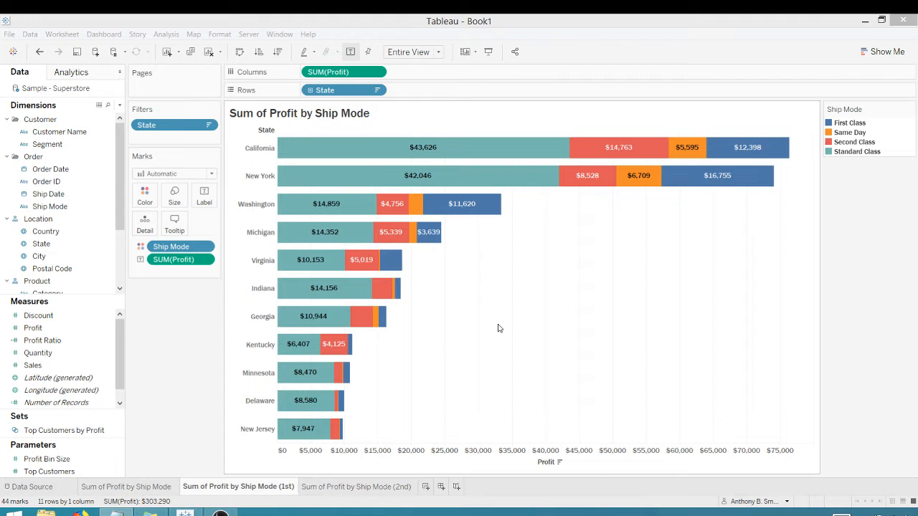
mouse_move(462, 248)
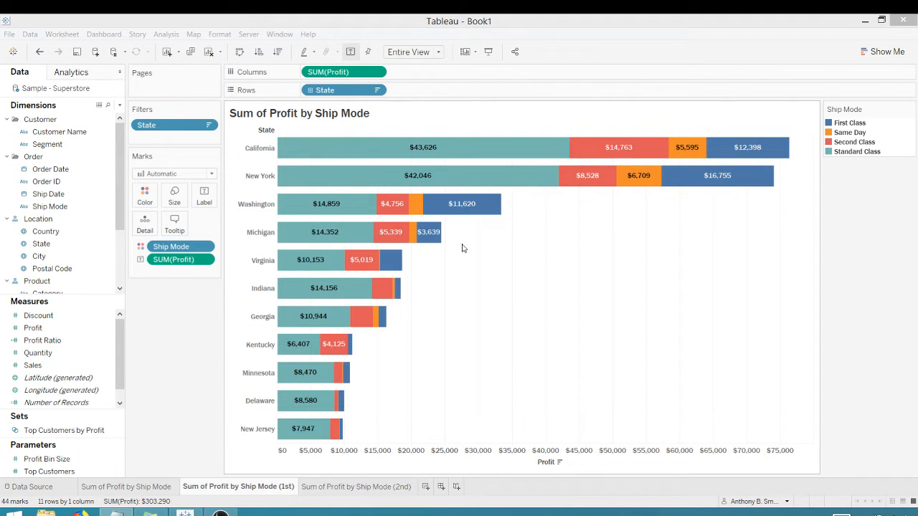
mouse_move(538, 224)
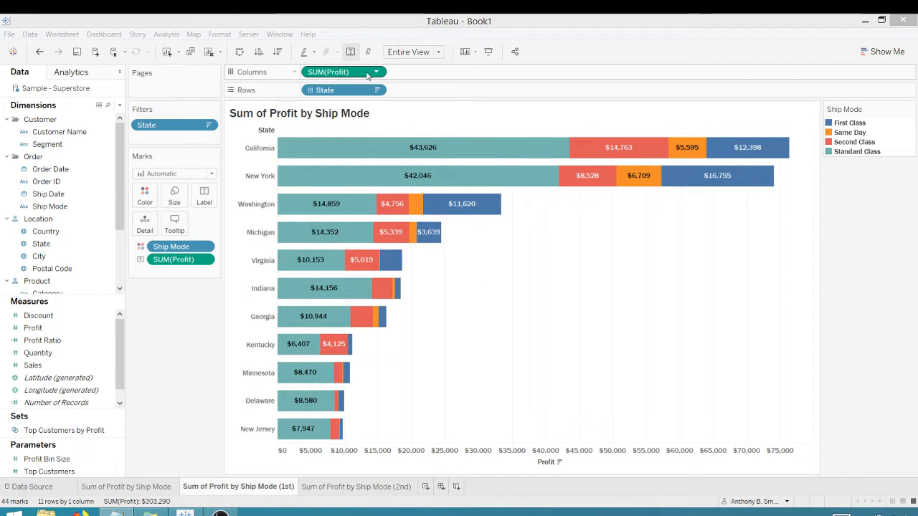
Step: Duplicate SUM(Profit) on Columns and combine both copies as a dual axis
drag(345, 72, 445, 71)
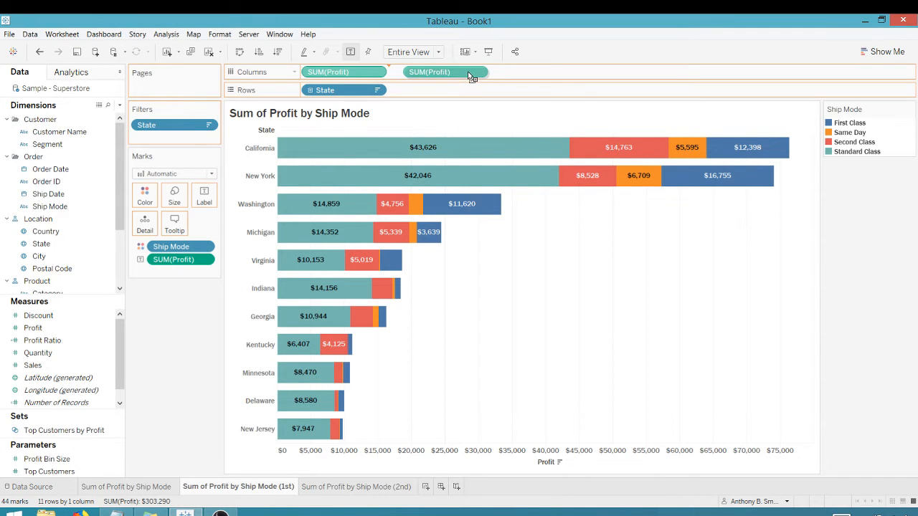
click(431, 72)
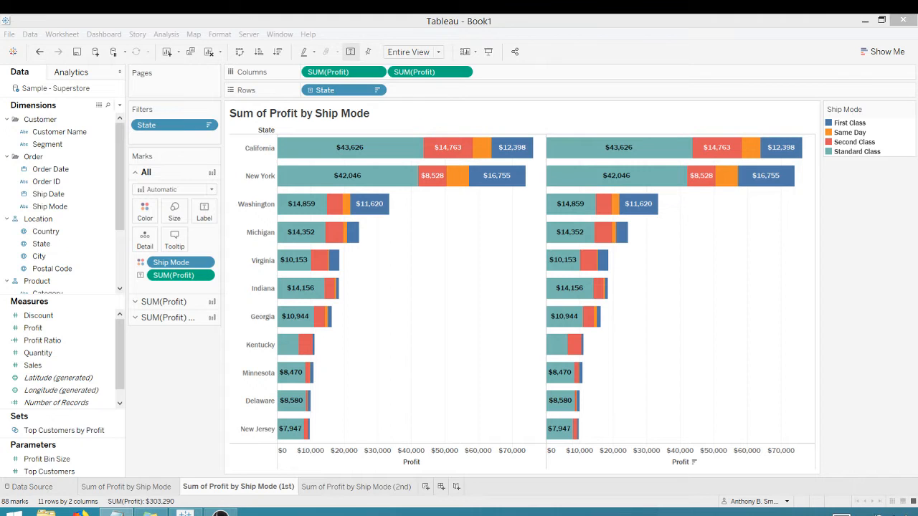
right_click(682, 462)
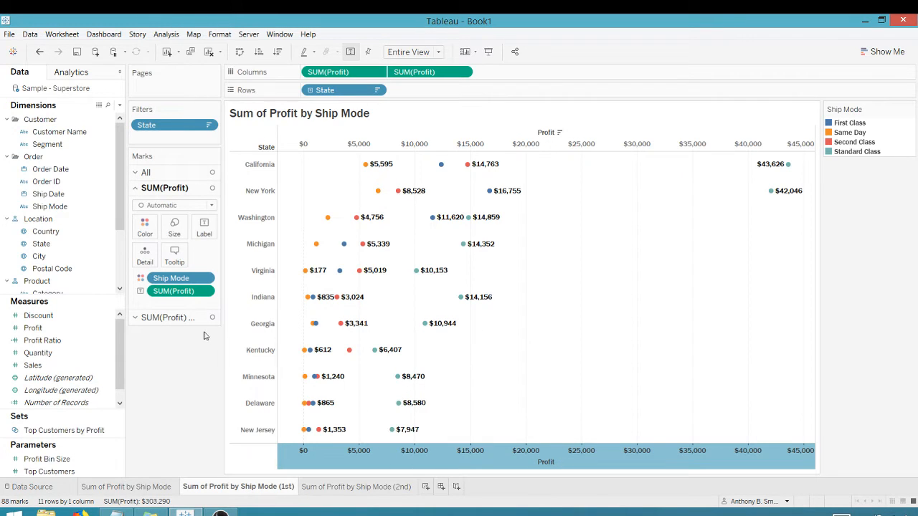
Step: Set both SUM(Profit) layers to Bar marks so the charts overlay as bars
click(173, 206)
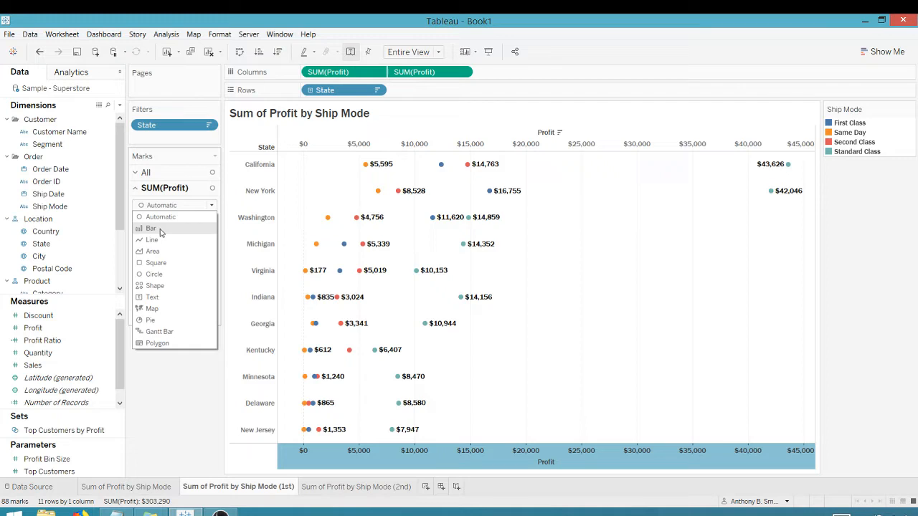
click(151, 228)
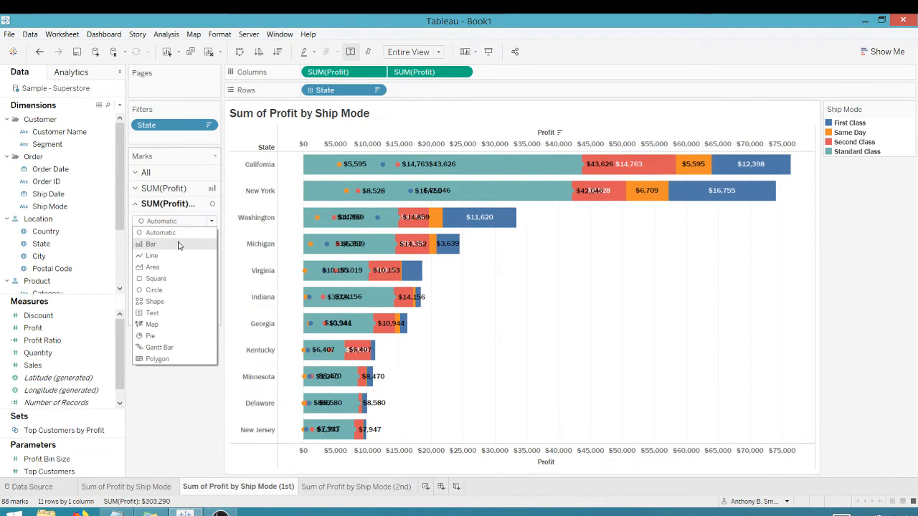
click(151, 244)
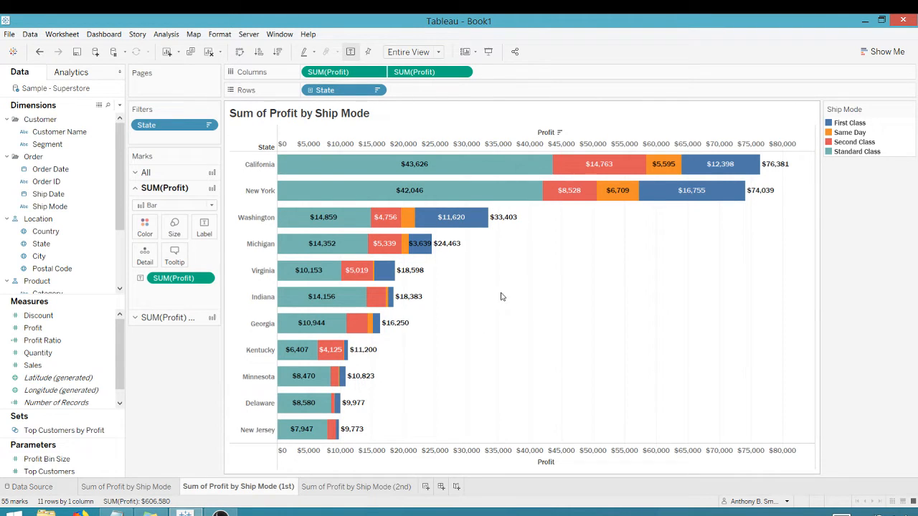
Step: Hide the header of the duplicate top Profit axis
right_click(545, 143)
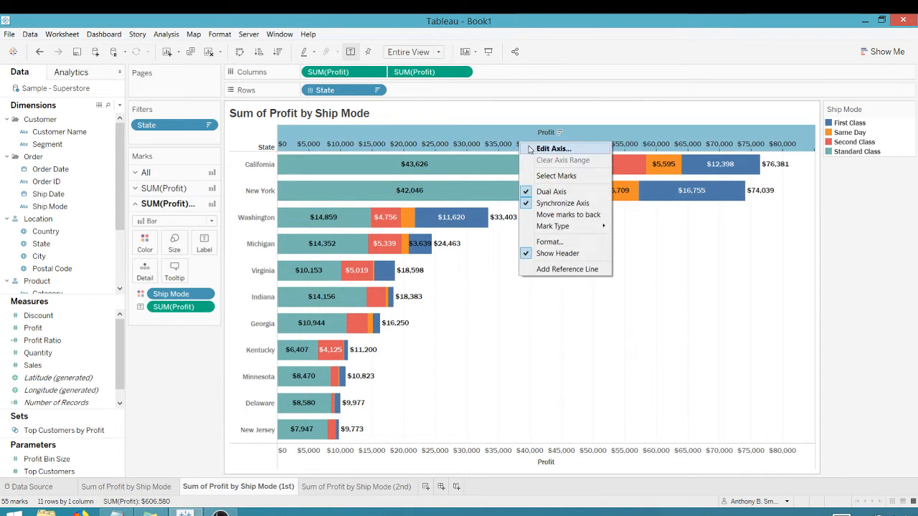
mouse_move(551, 192)
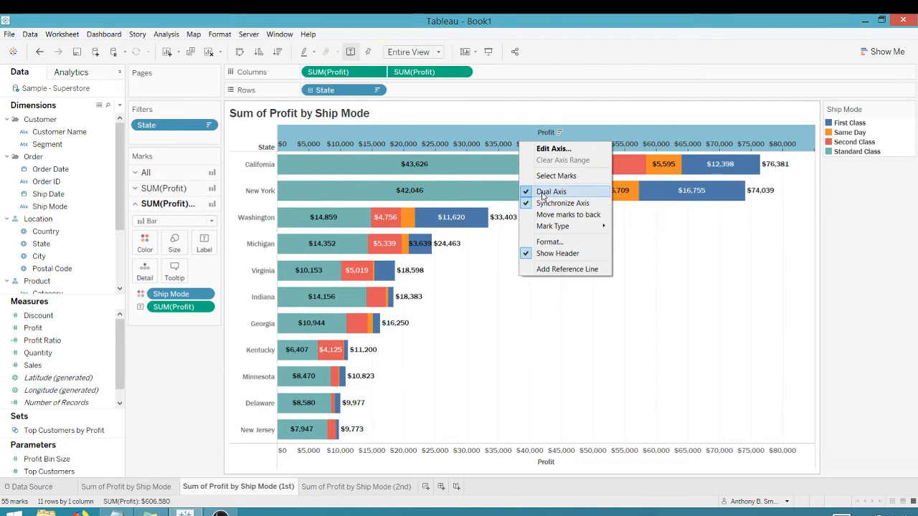
click(551, 192)
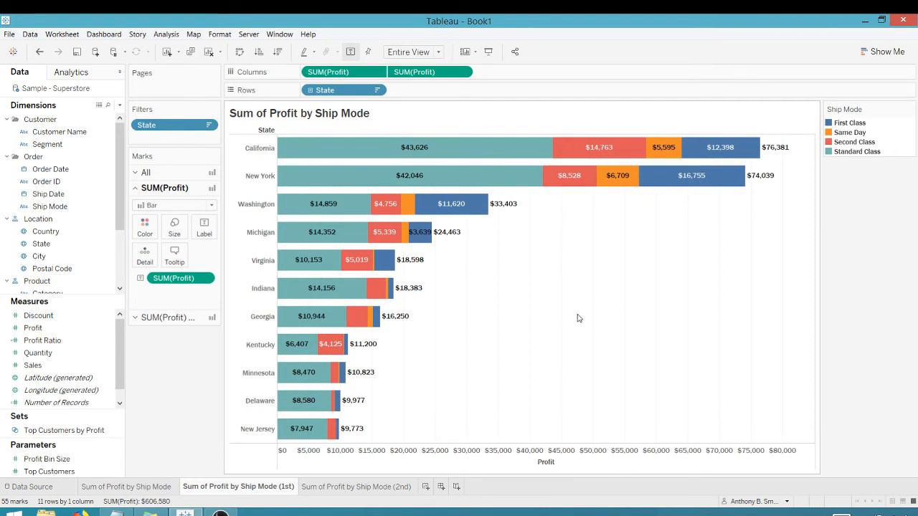
mouse_move(393, 150)
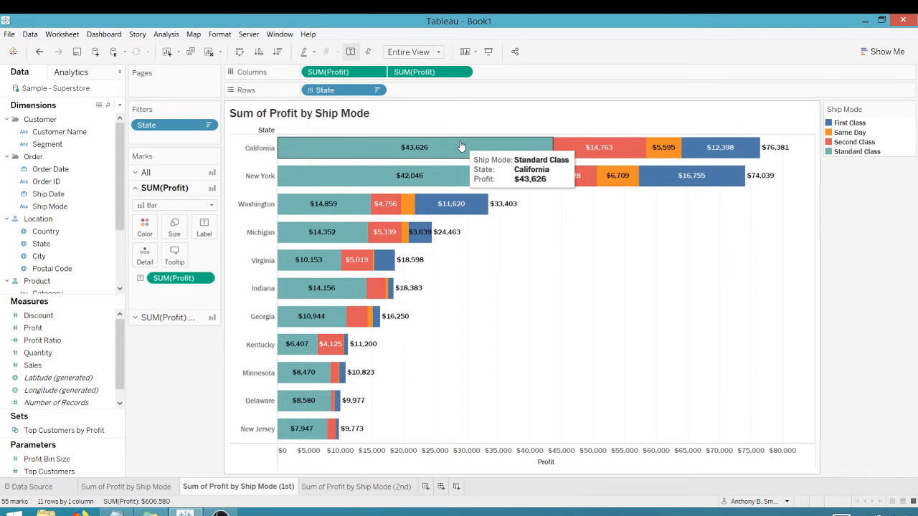
mouse_move(591, 146)
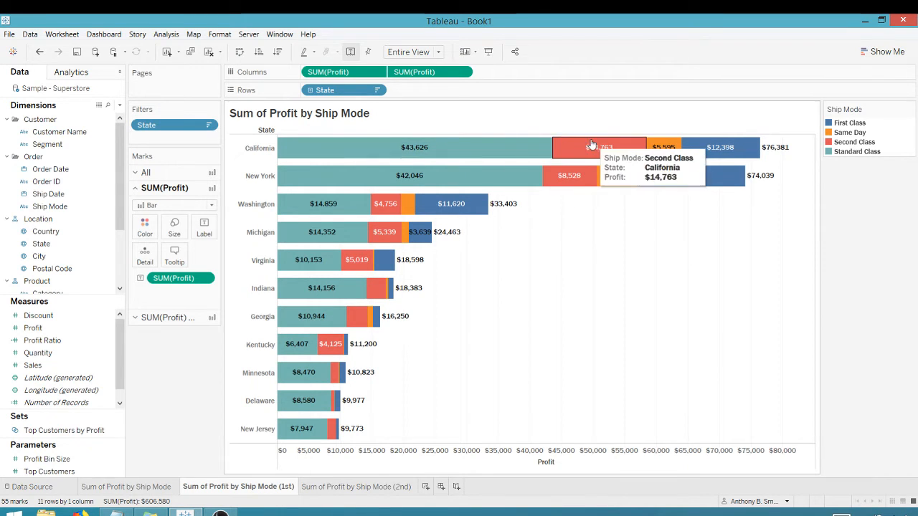
mouse_move(465, 321)
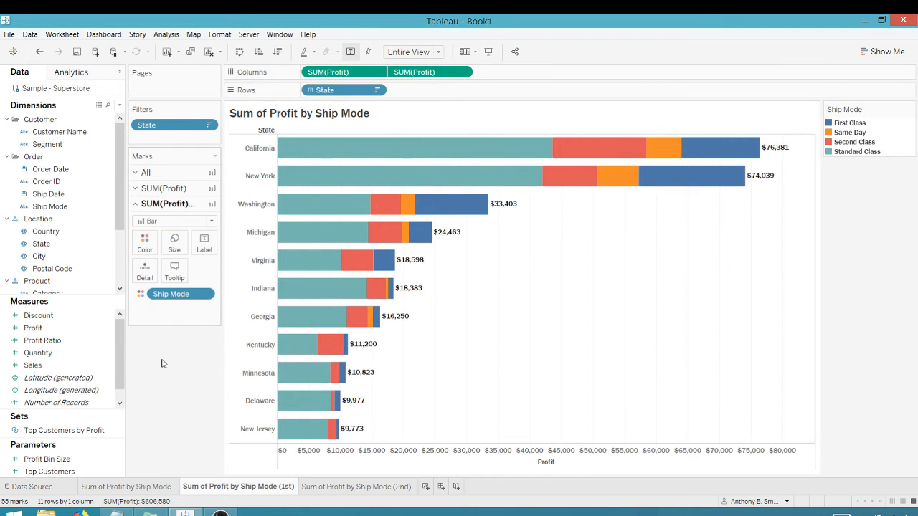
mouse_move(522, 285)
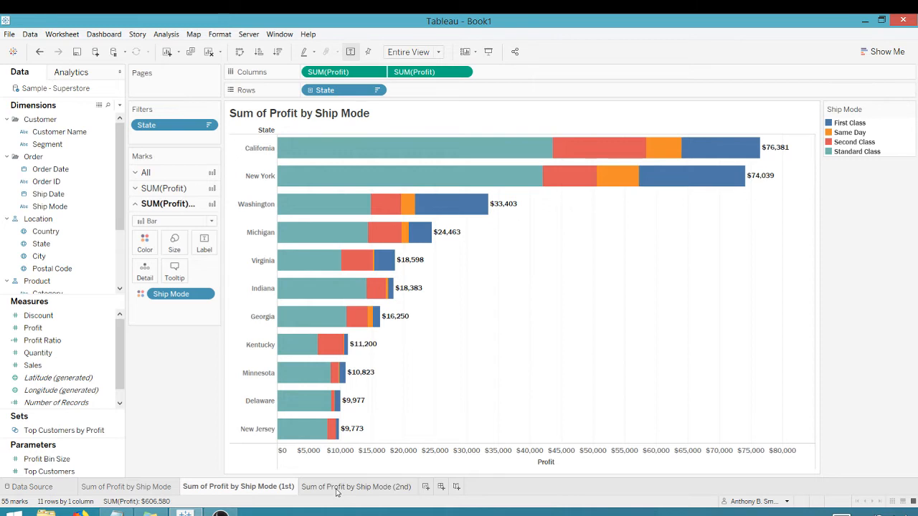
Step: On the '(2nd)' sheet, colour bars by Ship Mode and label segments with Profit
click(355, 486)
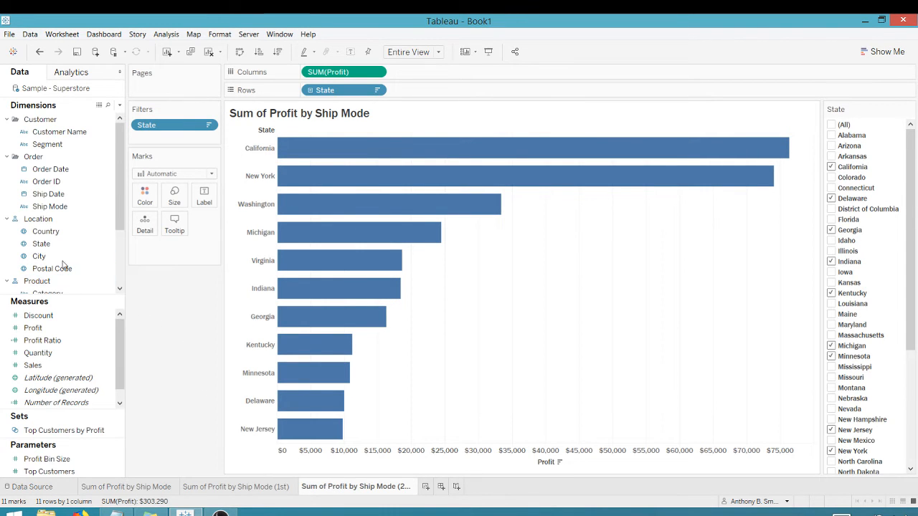
click(46, 231)
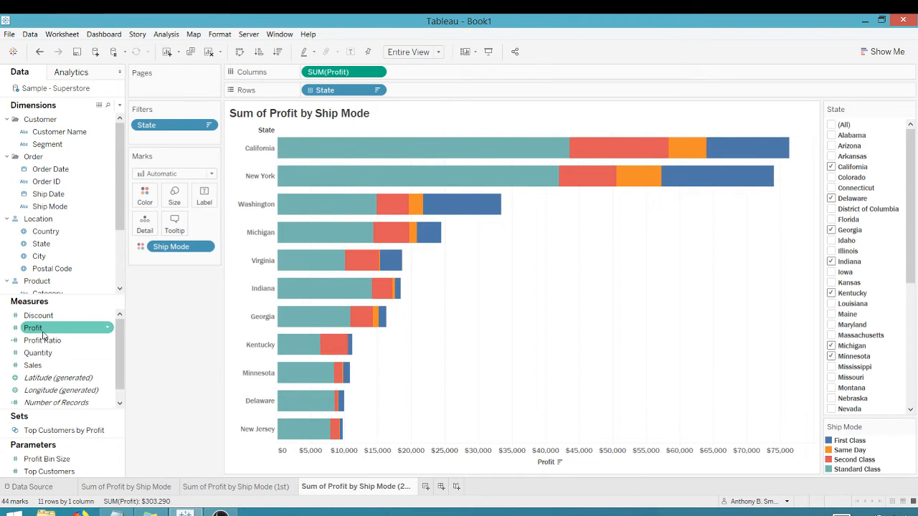
drag(33, 327, 204, 192)
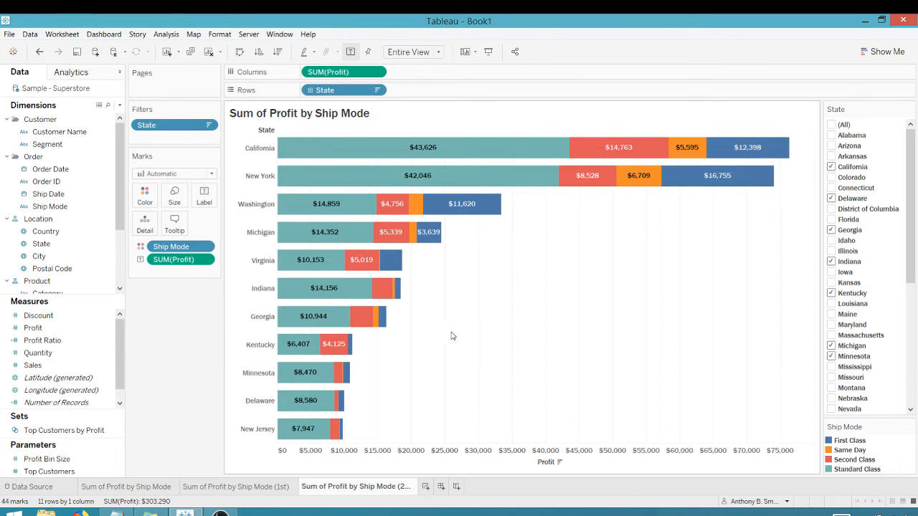
mouse_move(462, 333)
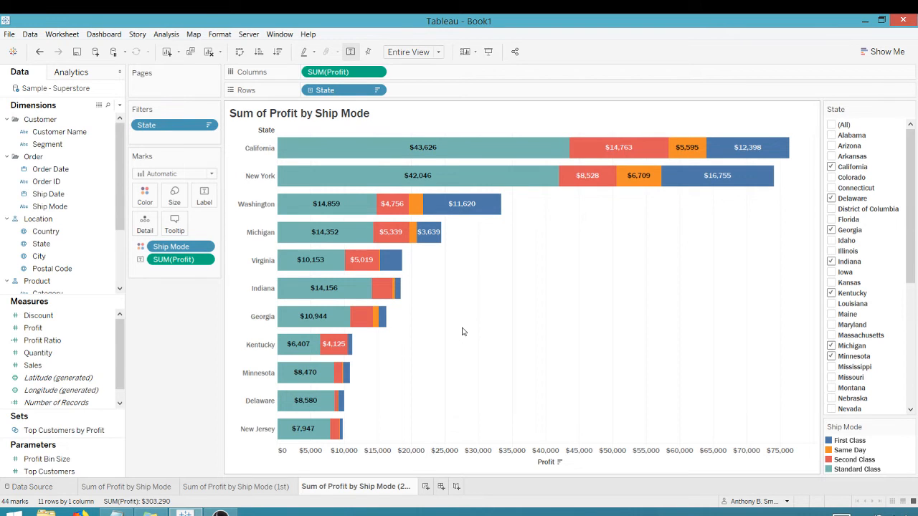
mouse_move(569, 306)
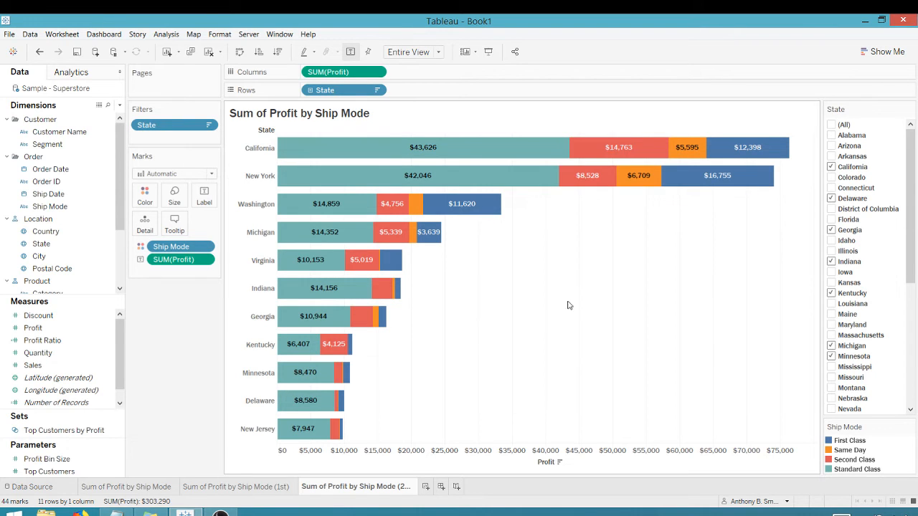
mouse_move(538, 221)
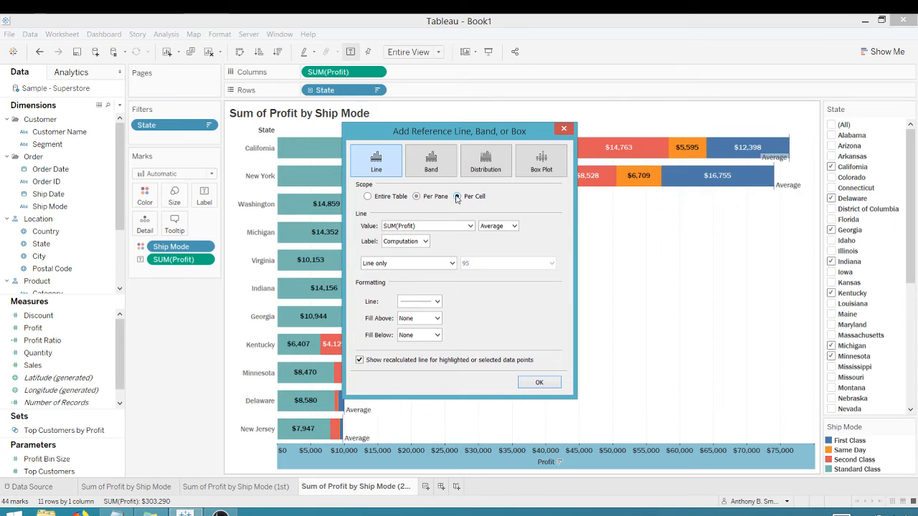
Step: Add a per-cell SUM(Profit) Total reference line labelled by value with no visible line
click(517, 227)
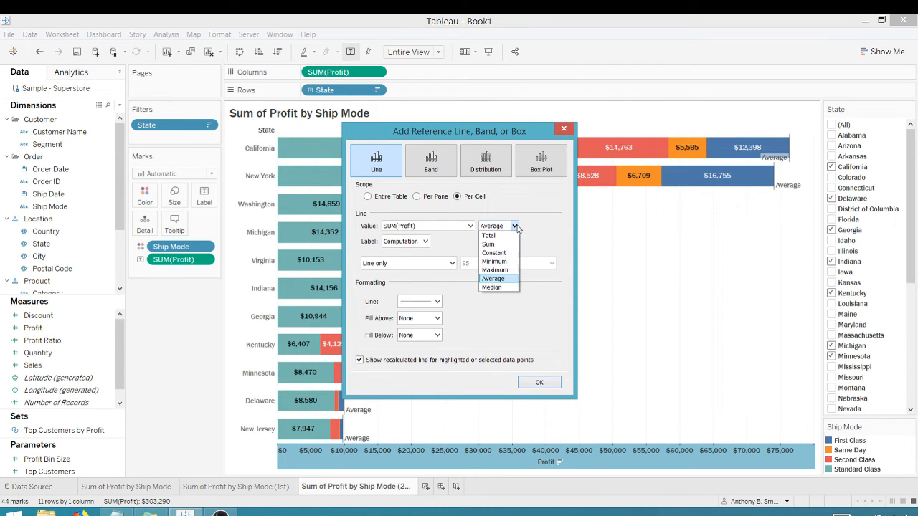
click(487, 235)
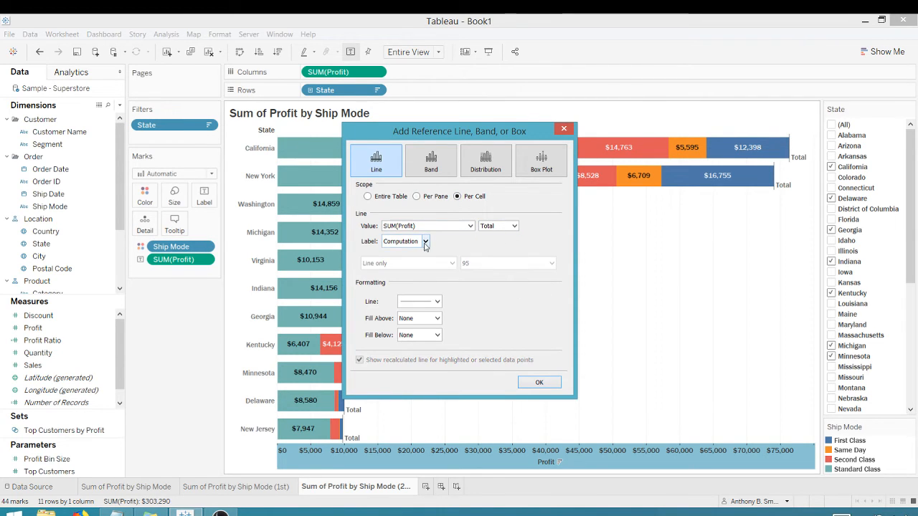
click(437, 301)
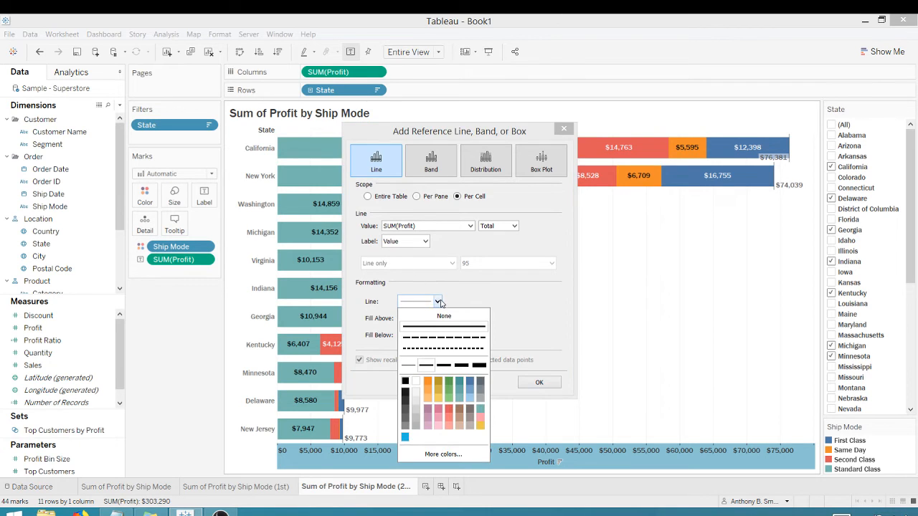
click(445, 317)
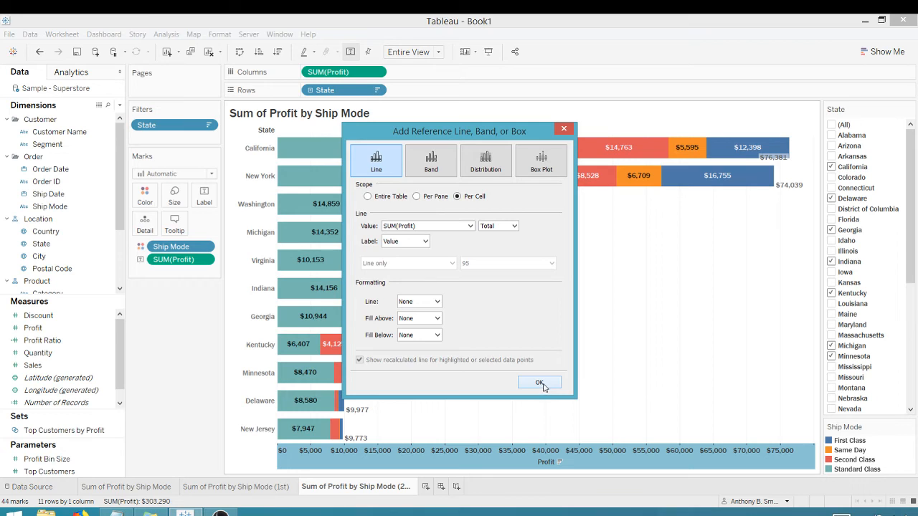
click(540, 382)
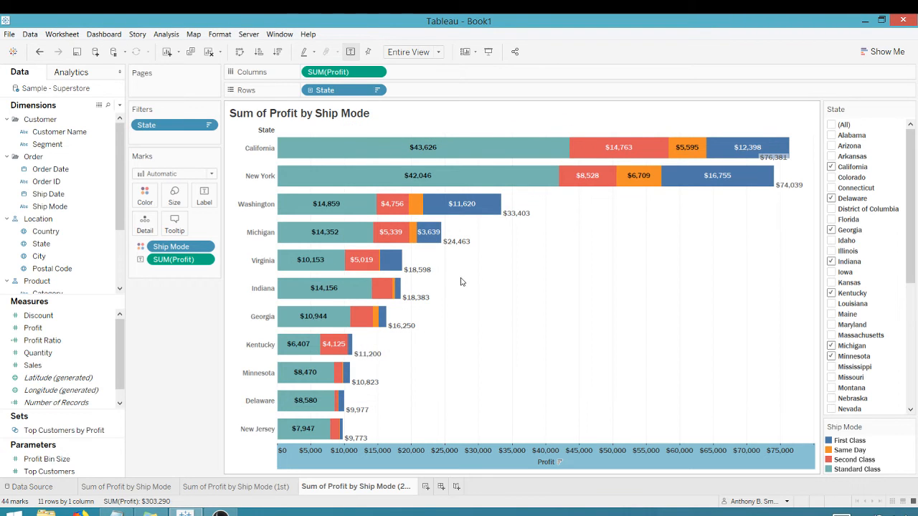
mouse_move(505, 268)
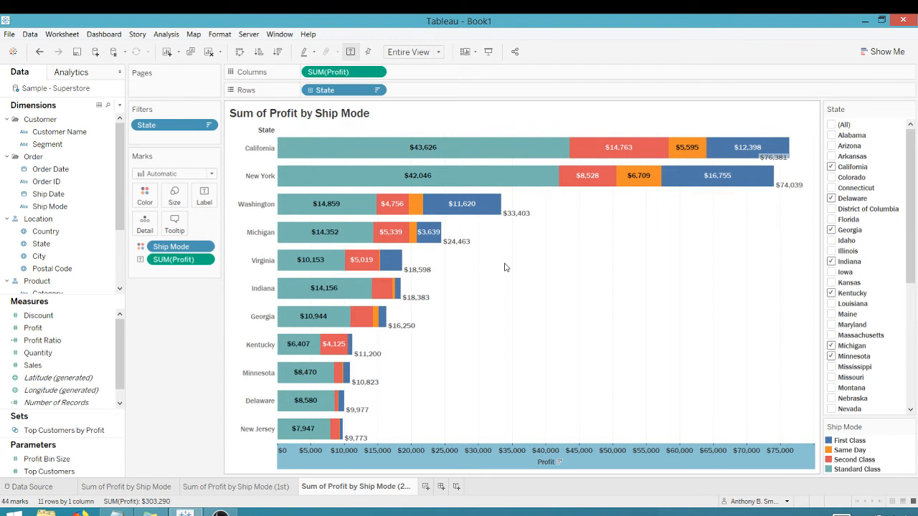
mouse_move(409, 270)
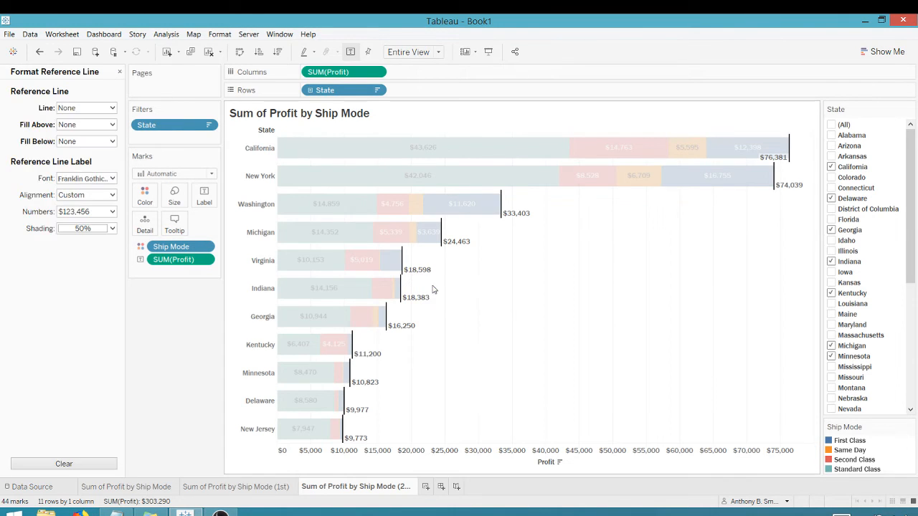
Step: Set the total-profit reference label alignment to vertical centre
click(112, 195)
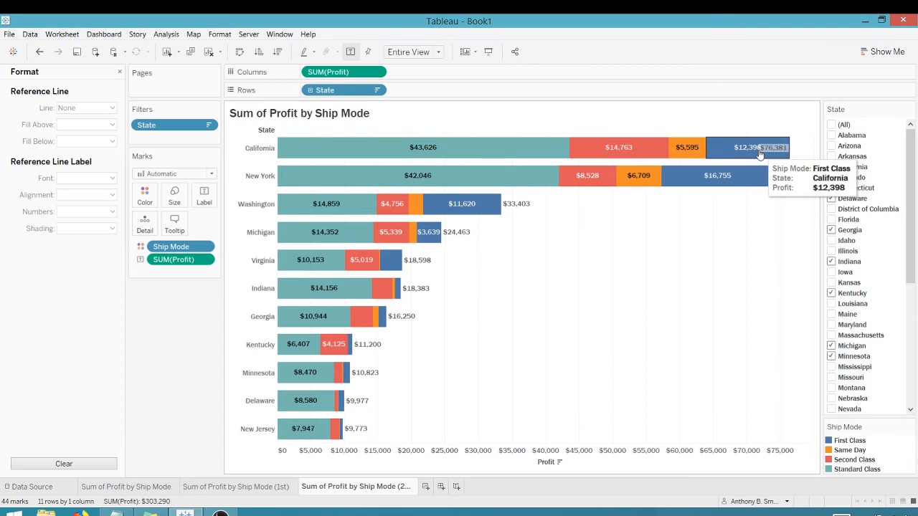
mouse_move(775, 243)
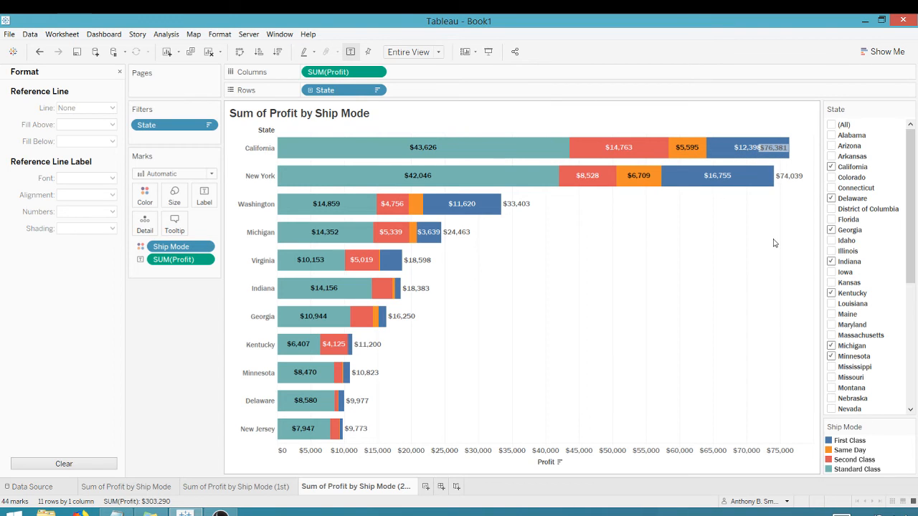
mouse_move(686, 147)
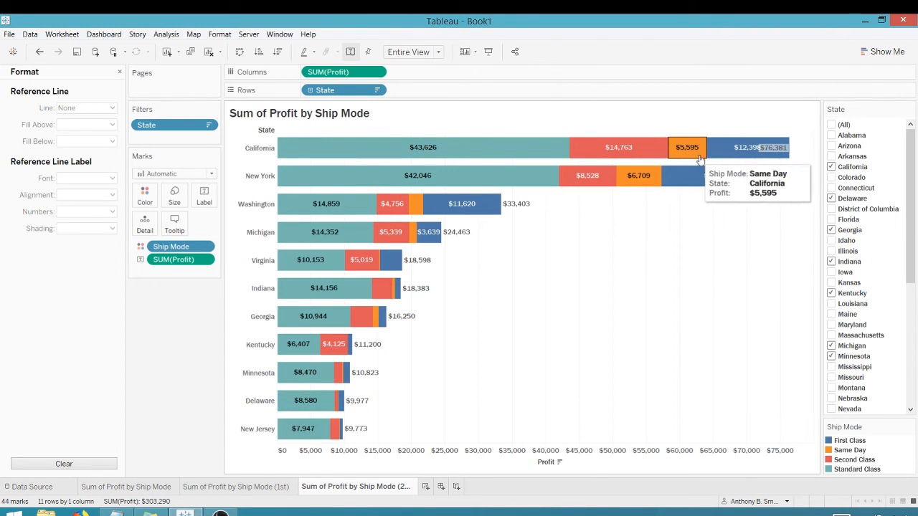
mouse_move(717, 175)
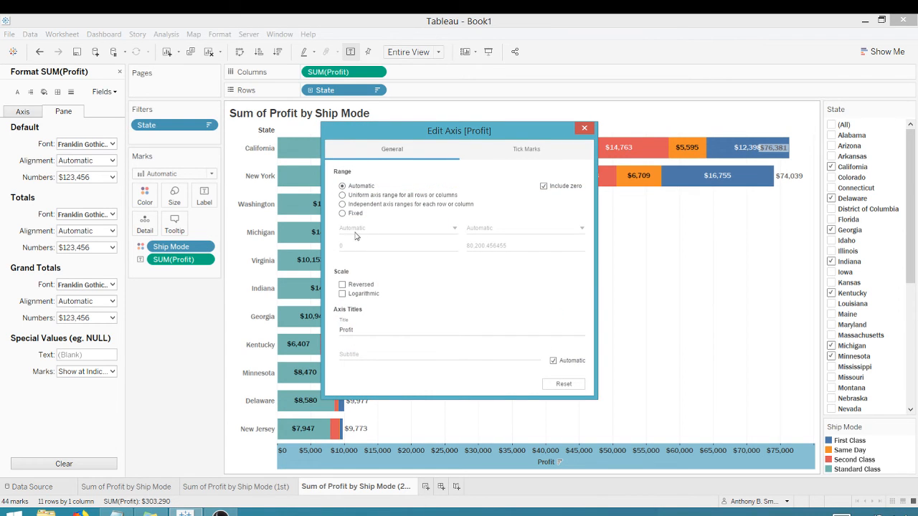
Step: Fix the Profit axis range to end at 100,000 so total labels fit
click(341, 213)
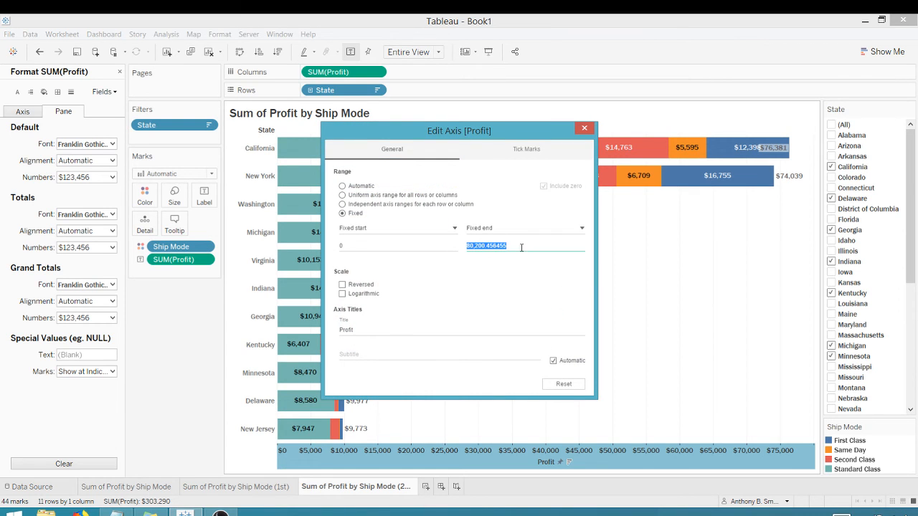
text(100000)
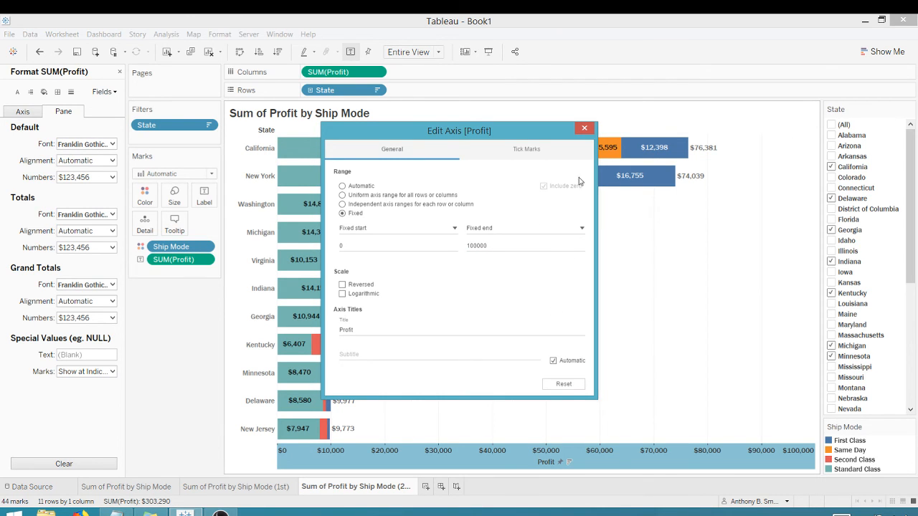
click(584, 128)
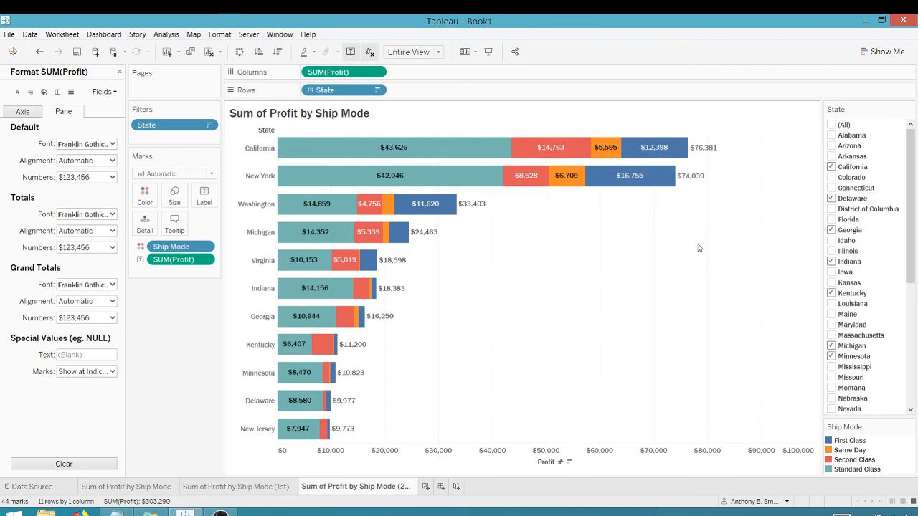
mouse_move(515, 335)
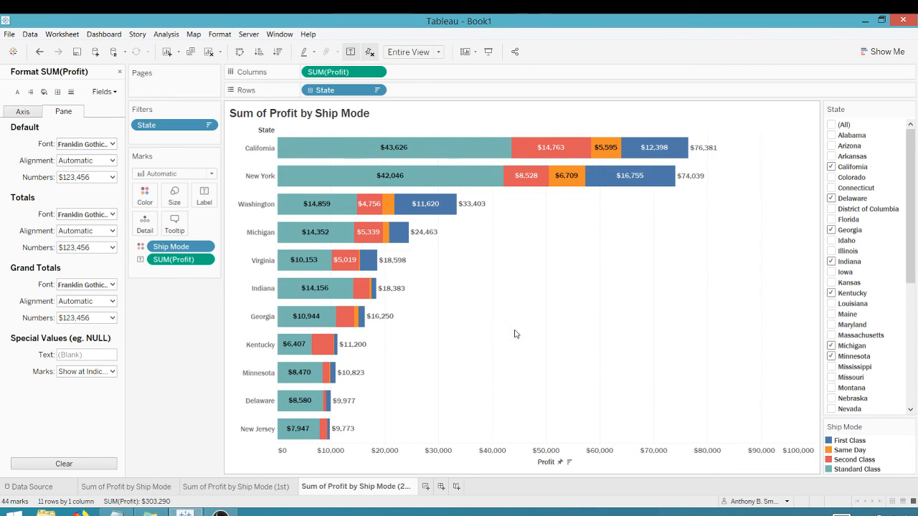
mouse_move(703, 166)
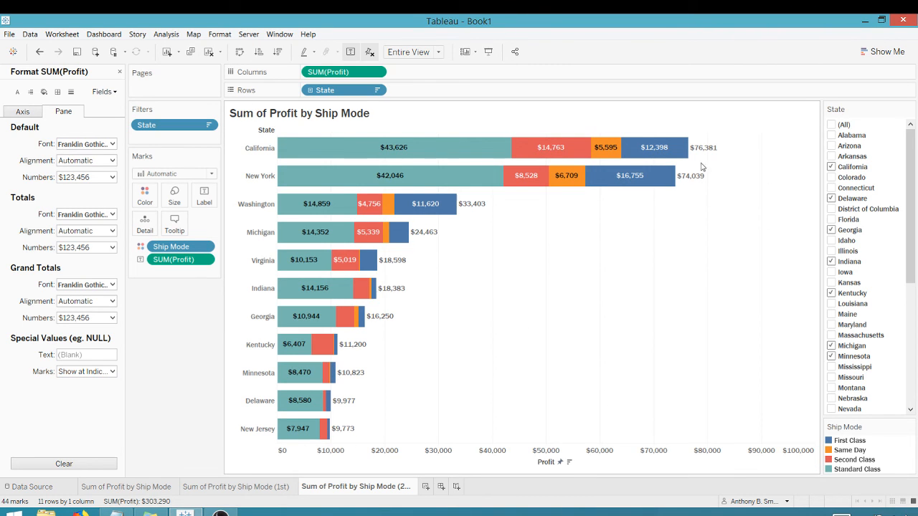
mouse_move(588, 293)
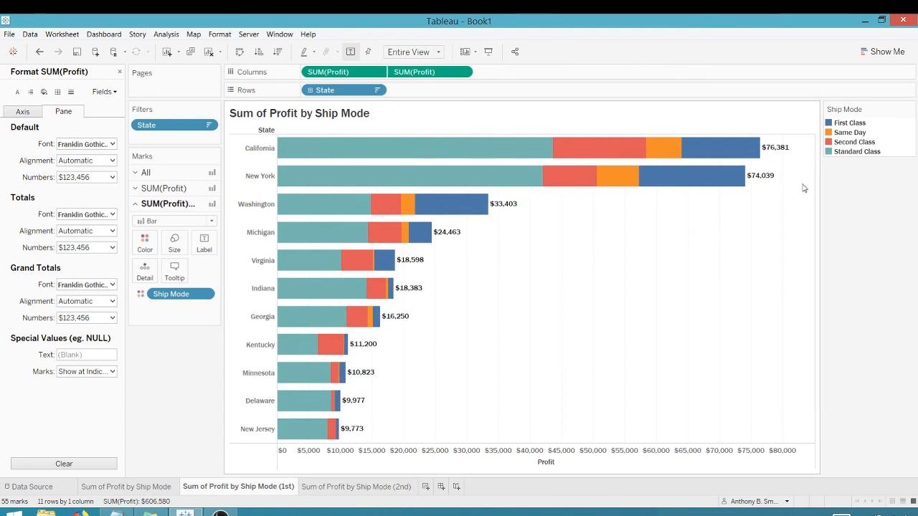
mouse_move(634, 296)
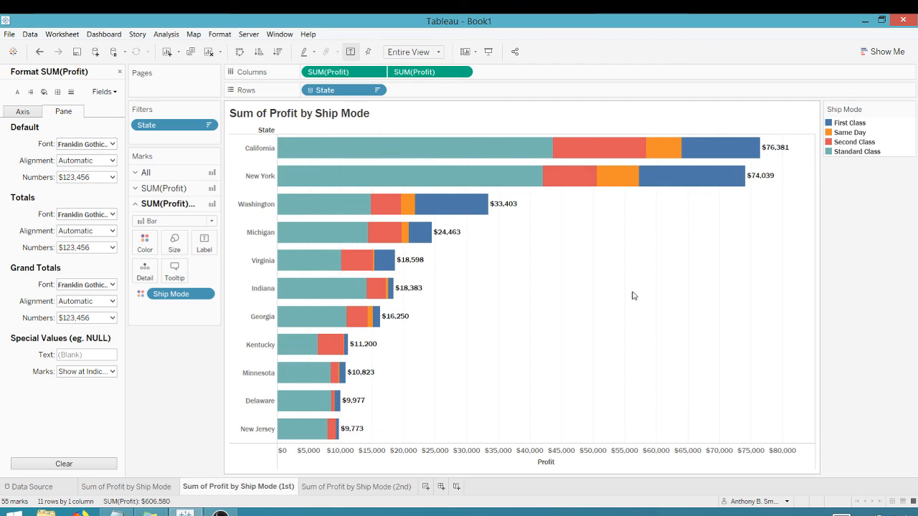